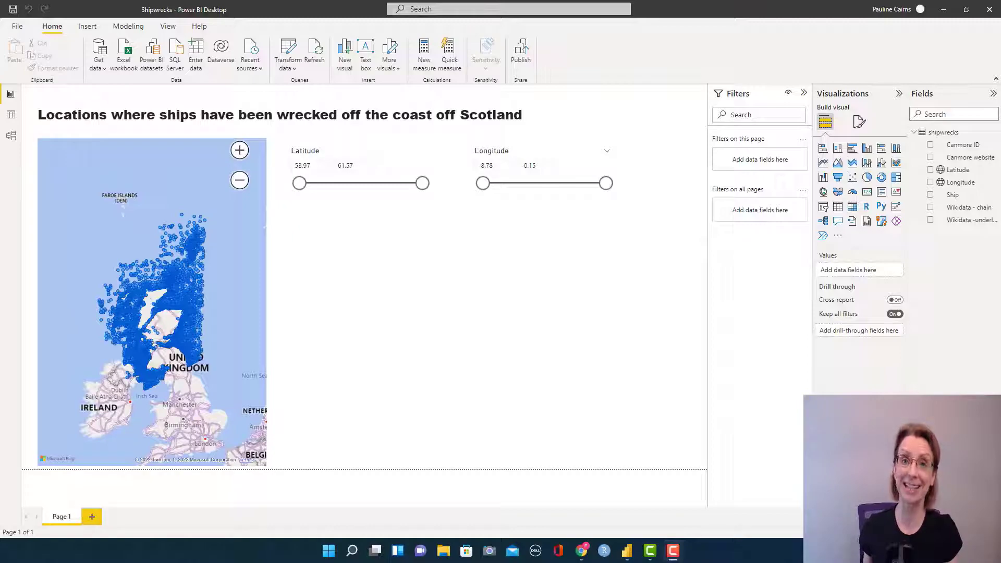
Inspect the shipwrecks data table's Wikidata - chain and Wikidata - underline columns
left_click(11, 115)
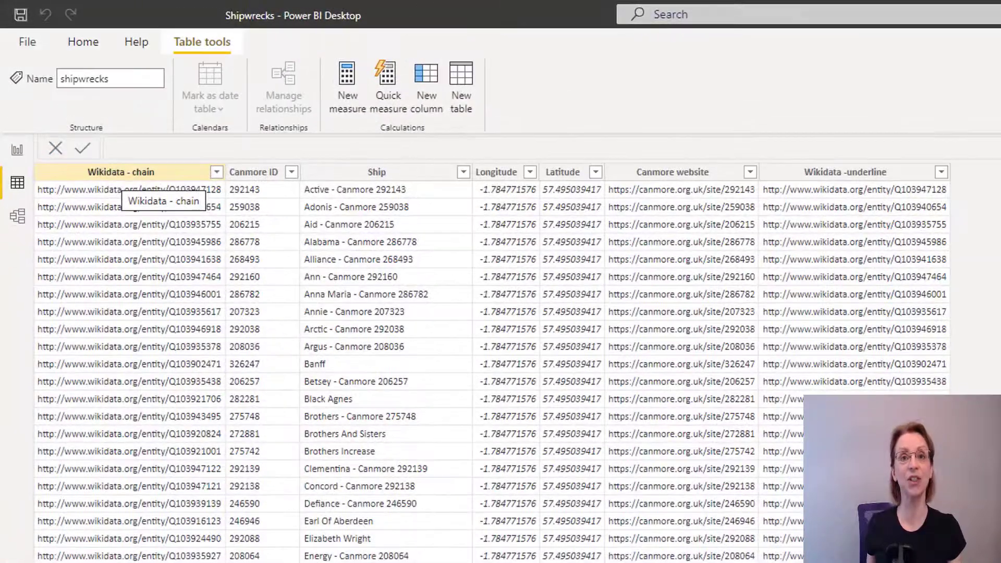
left_click(125, 171)
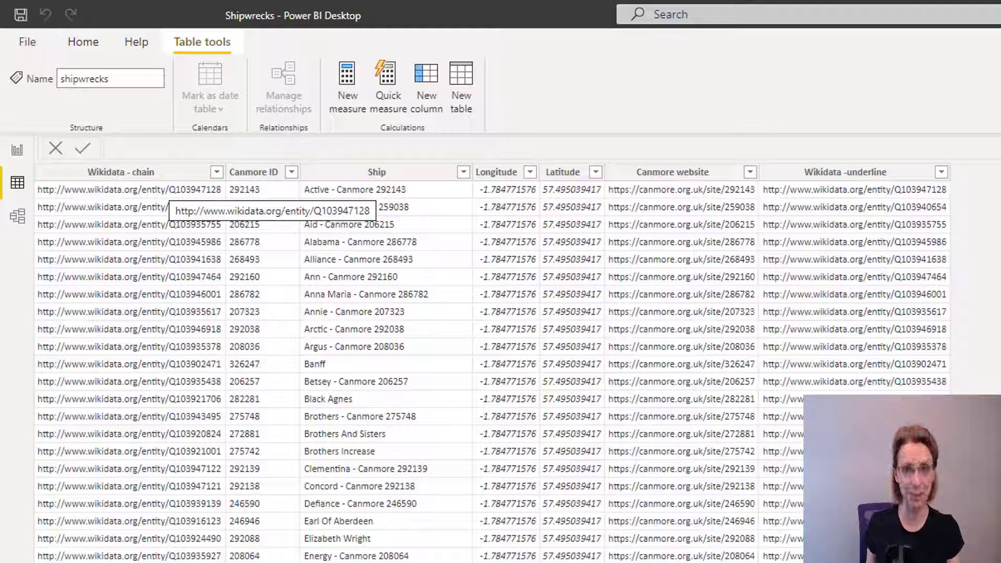
left_click(121, 171)
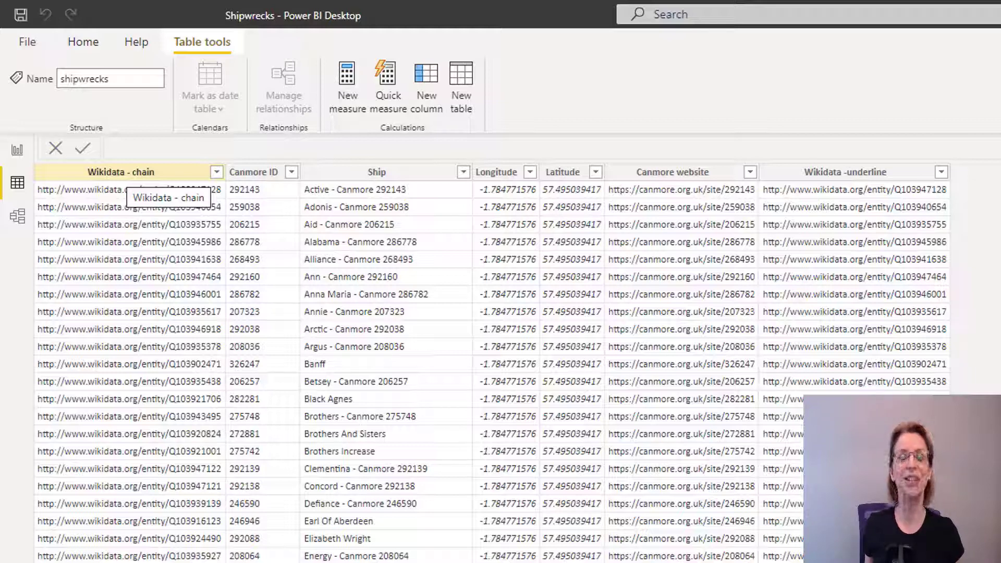
left_click(846, 171)
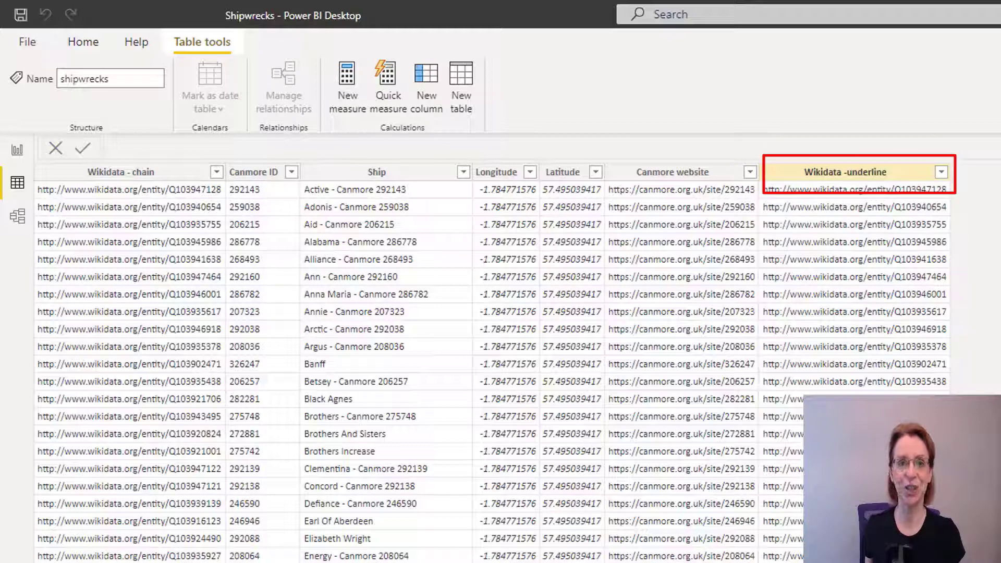
left_click(122, 172)
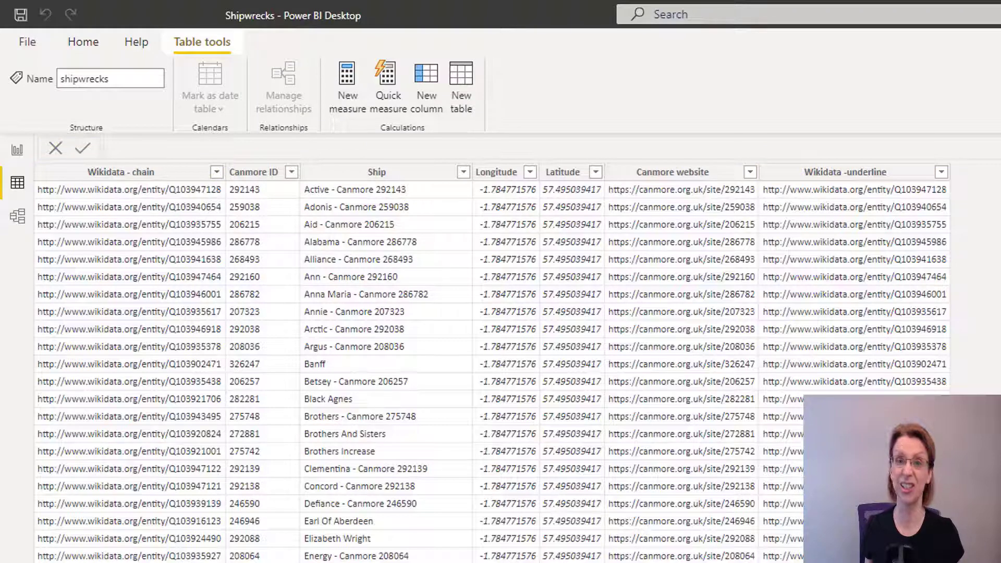
mouse_move(881, 347)
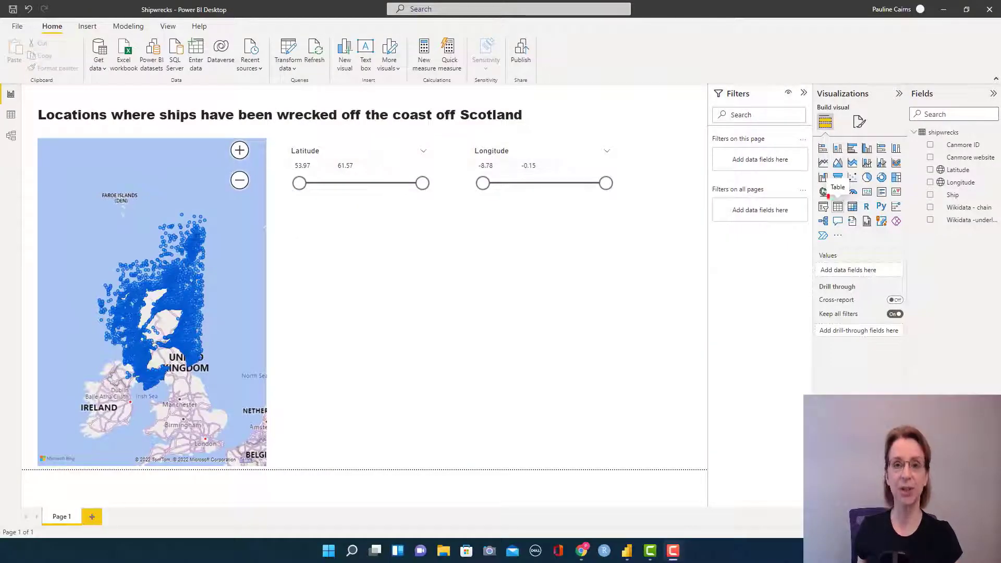
Add a table visual listing Ship names, then select the Wikidata - chain field
left_click(838, 205)
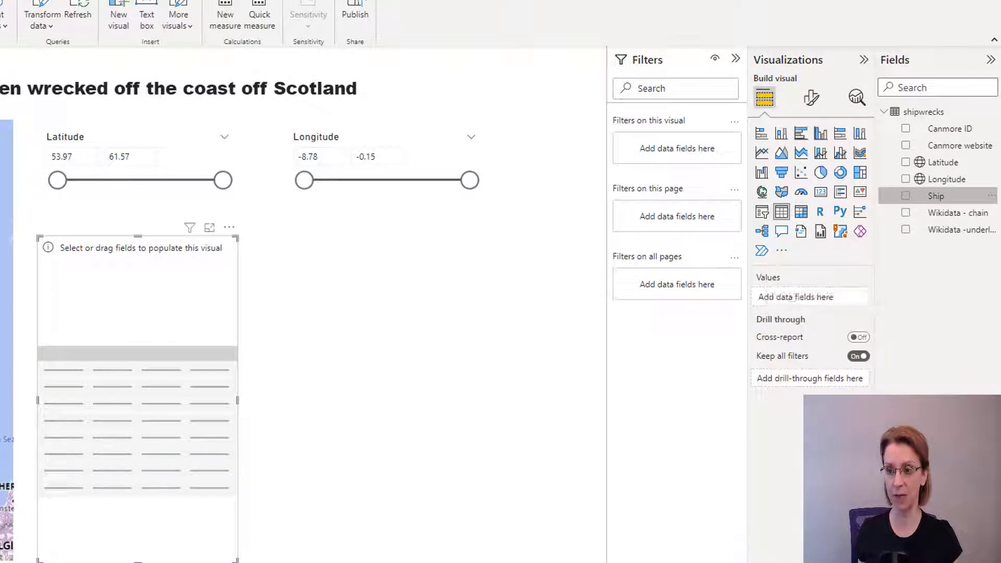
left_click(905, 197)
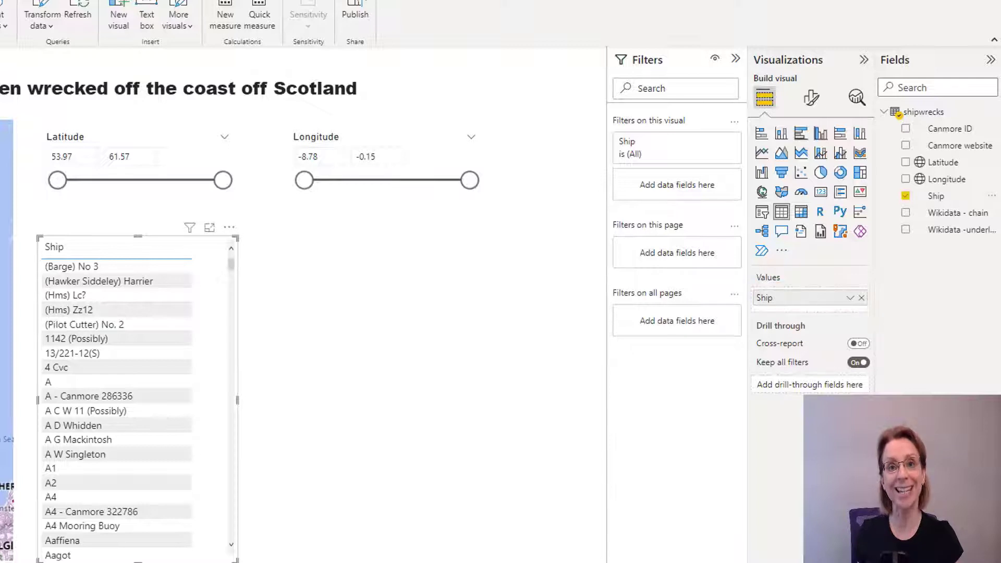
left_click(962, 213)
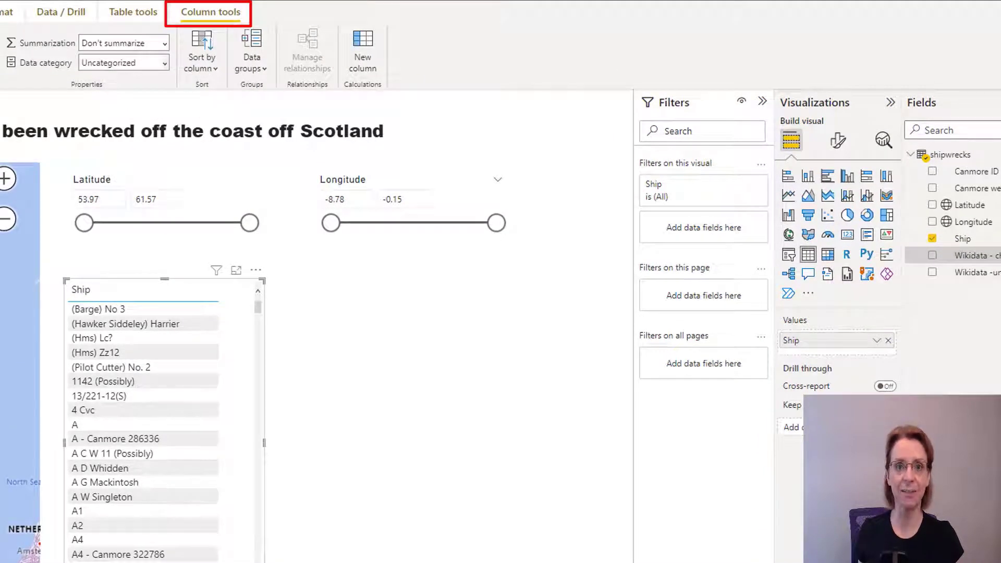
Set Wikidata - chain's data category to Web URL and add it to the table
left_click(123, 62)
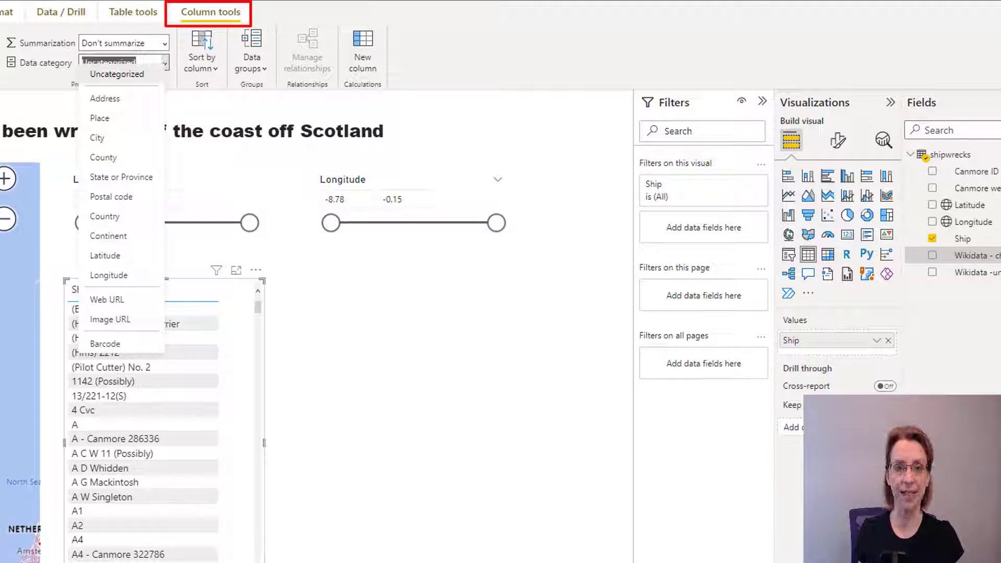
left_click(124, 62)
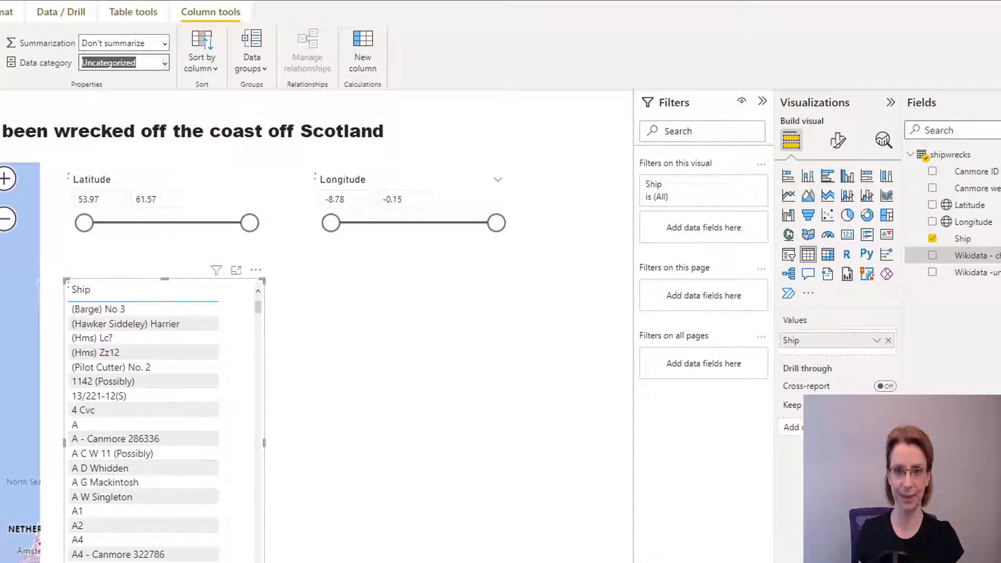
left_click(125, 62)
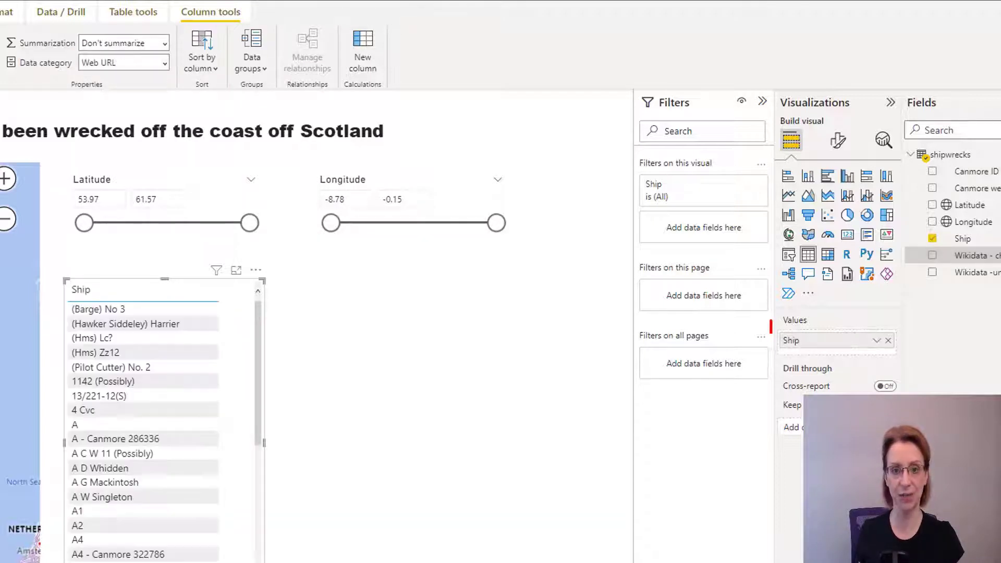
left_click(933, 255)
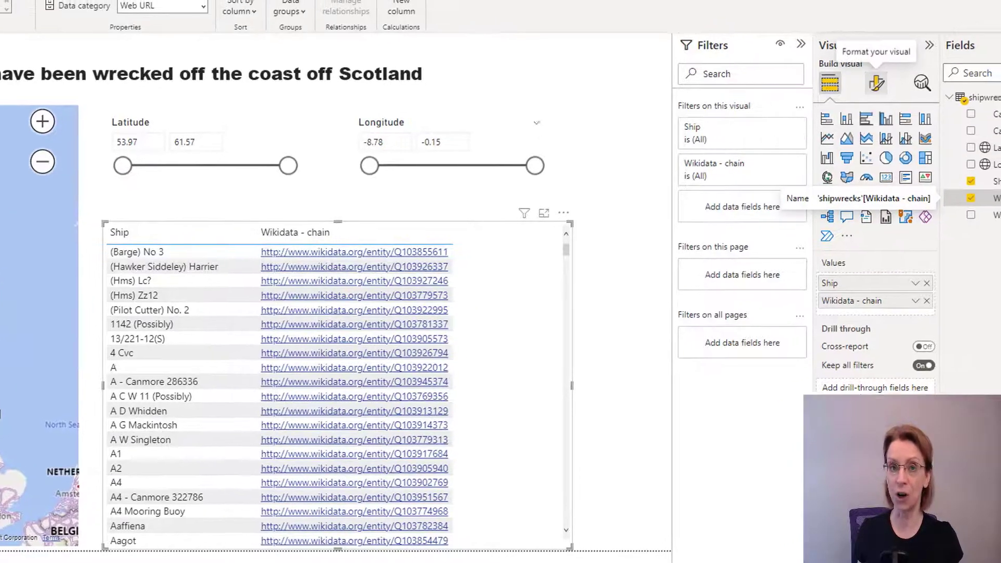
Turn the table's URL icon formatting On so links display as chain icons
left_click(876, 83)
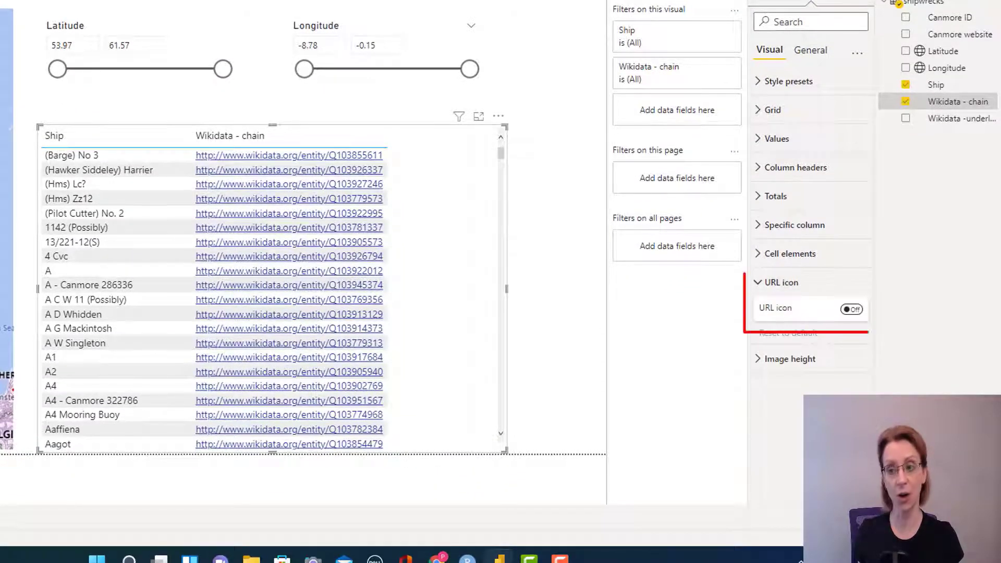
left_click(851, 310)
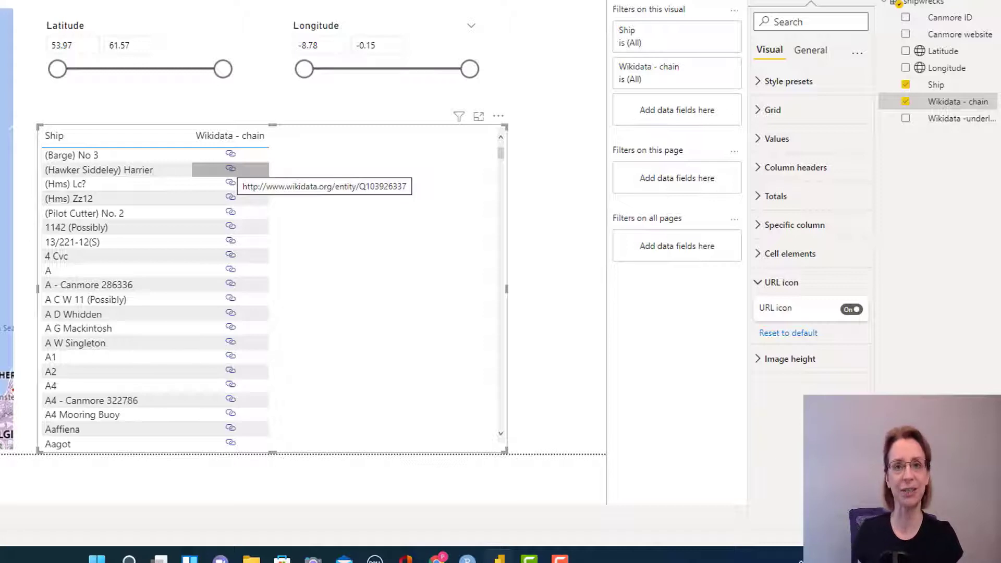
left_click(230, 169)
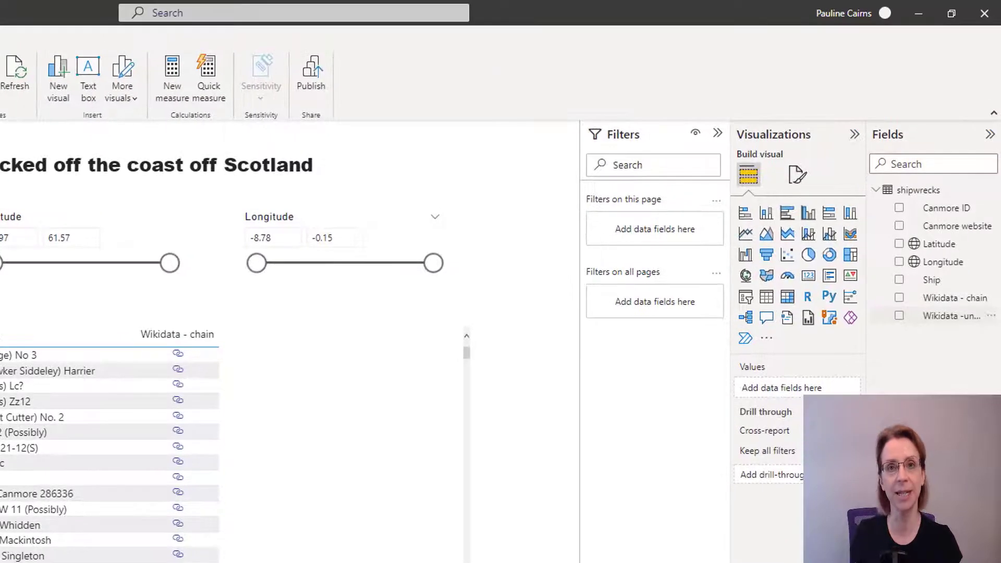
Open Web URL conditional formatting for the table's Ship field
left_click(951, 316)
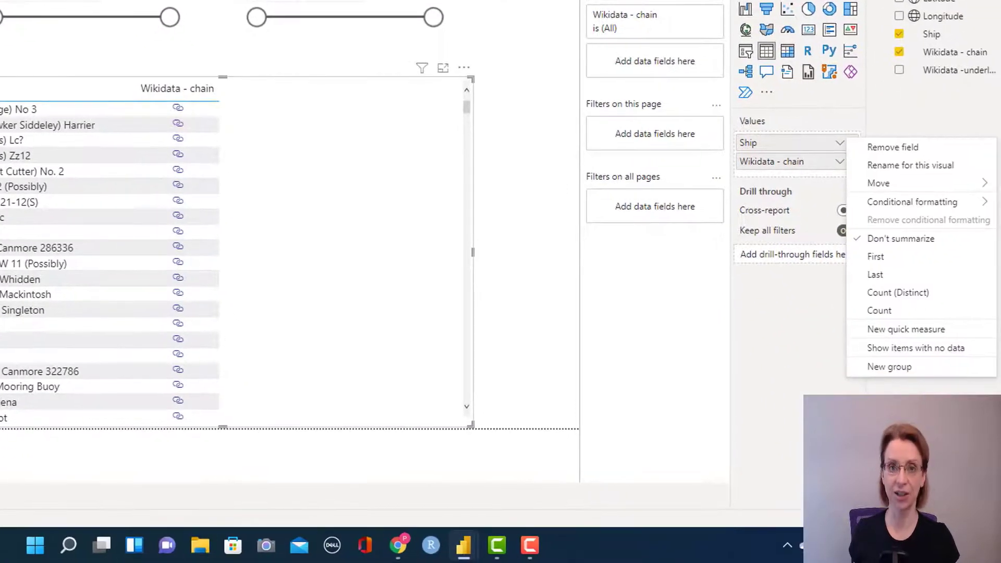
left_click(912, 202)
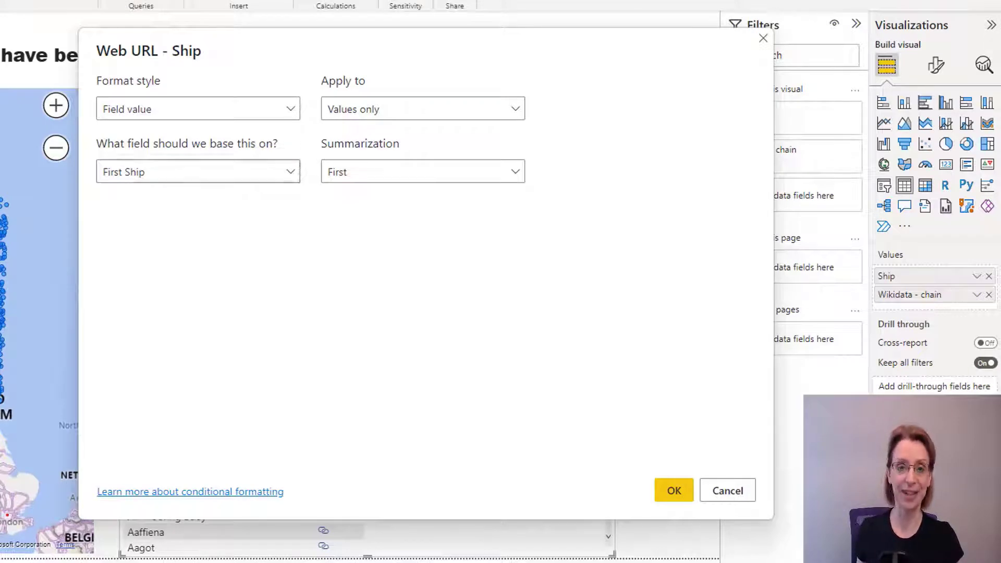
Apply the Web URL formatting to Ship, making ship names clickable links
left_click(198, 171)
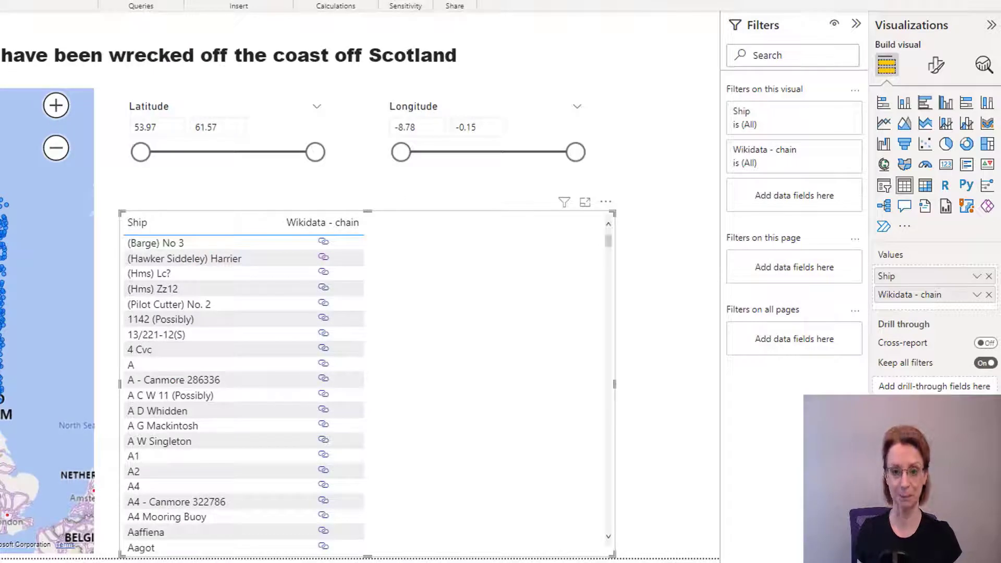
left_click(156, 243)
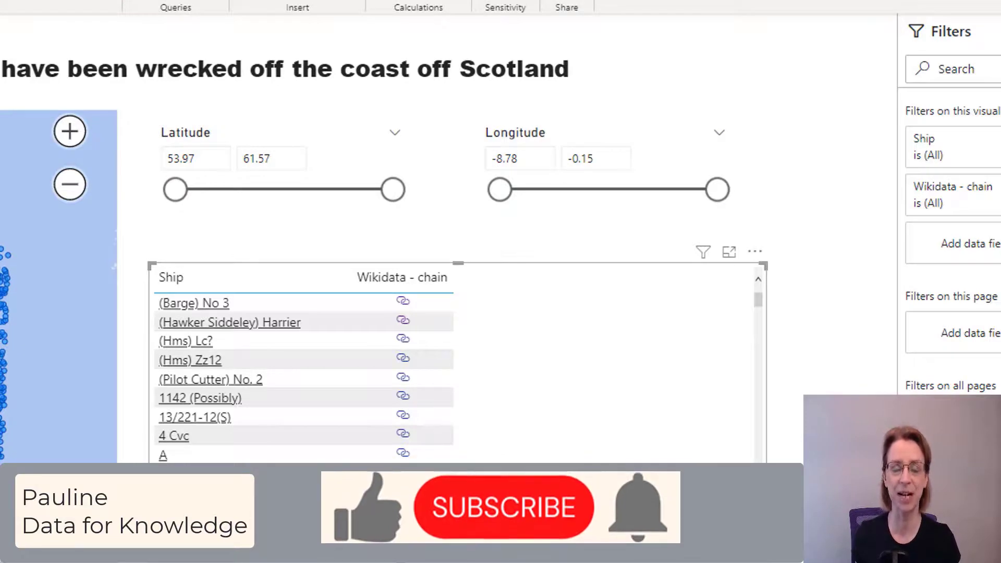
Scroll through the table to review underlined ship names beside chain icons
scroll("down", 3)
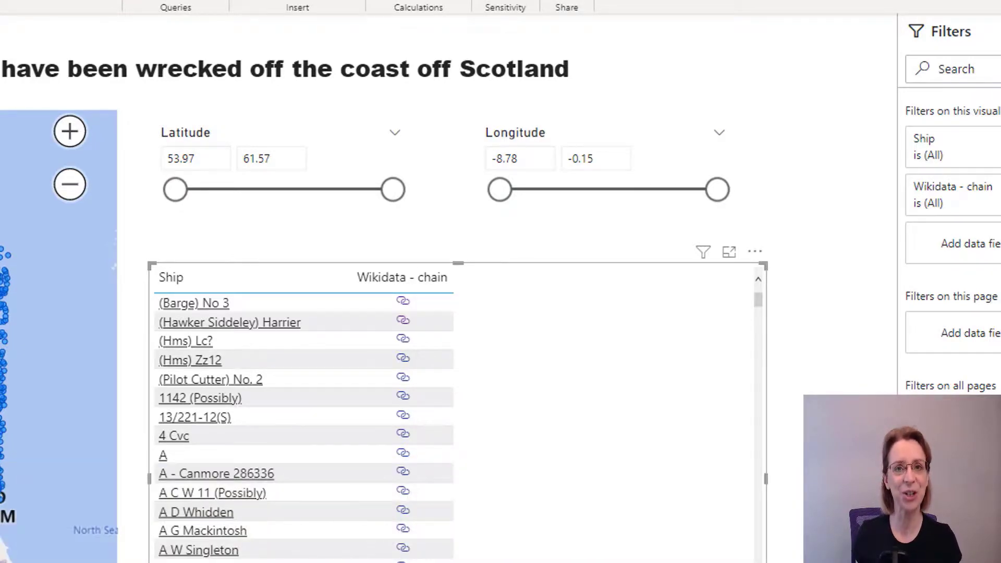